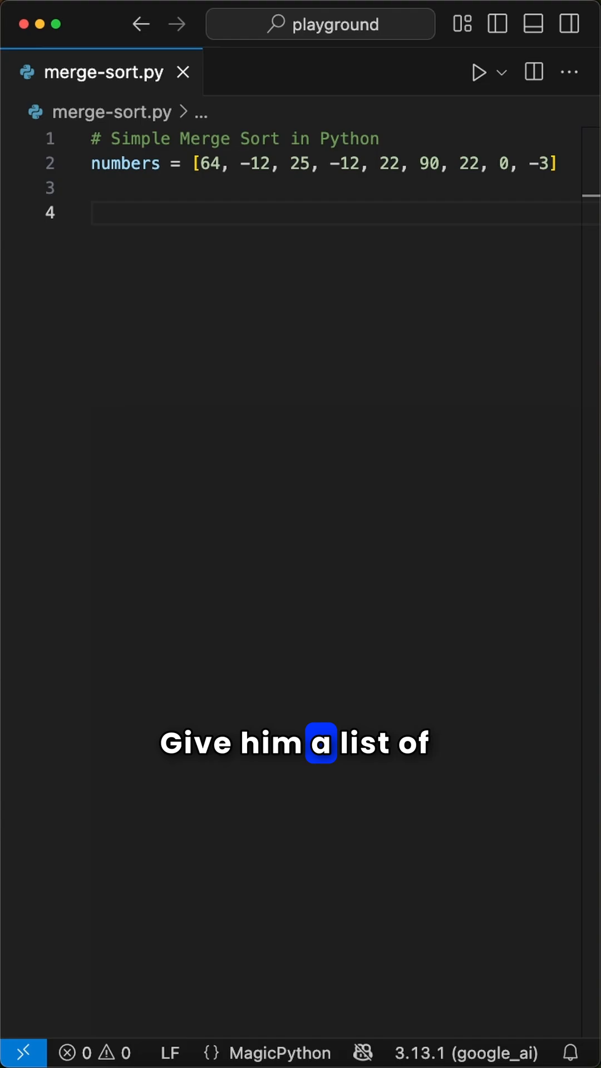
Define merge_sort(arr) with a base case, mid = len(arr) // 2, recursive left/right halves, returning merge(left, right).
text(def merge_sort)
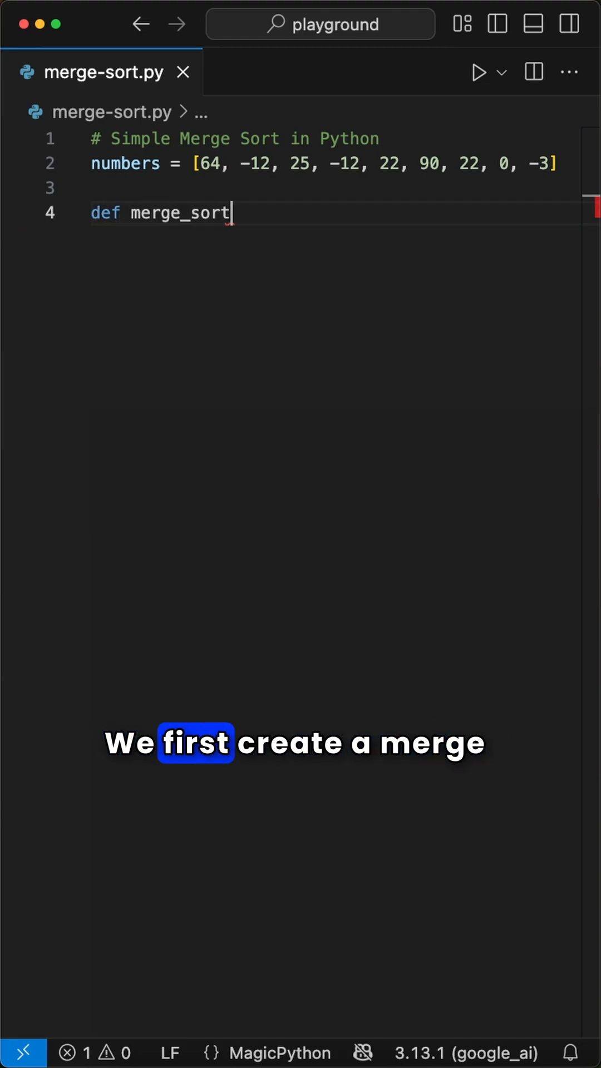
text((arr):)
text(if len(arr) <=)
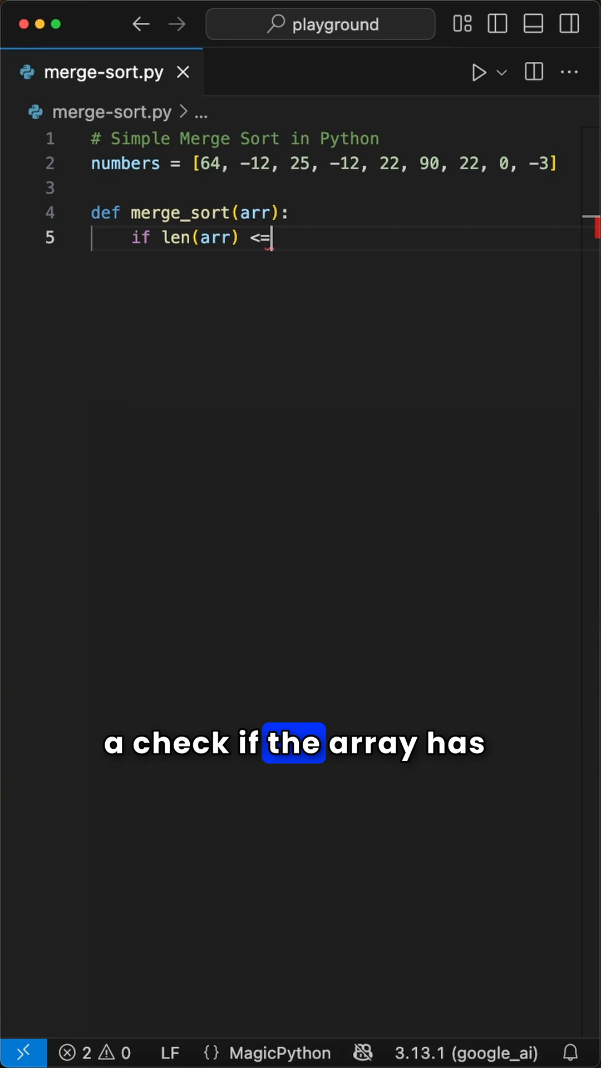
text(1:)
text(mid =)
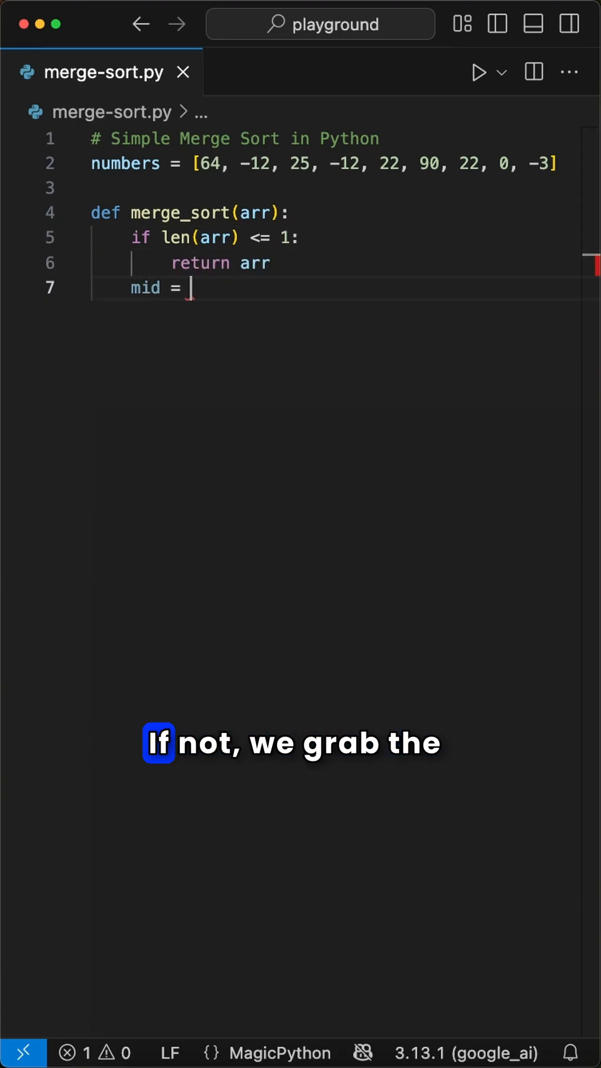
text(len(arr) // 2)
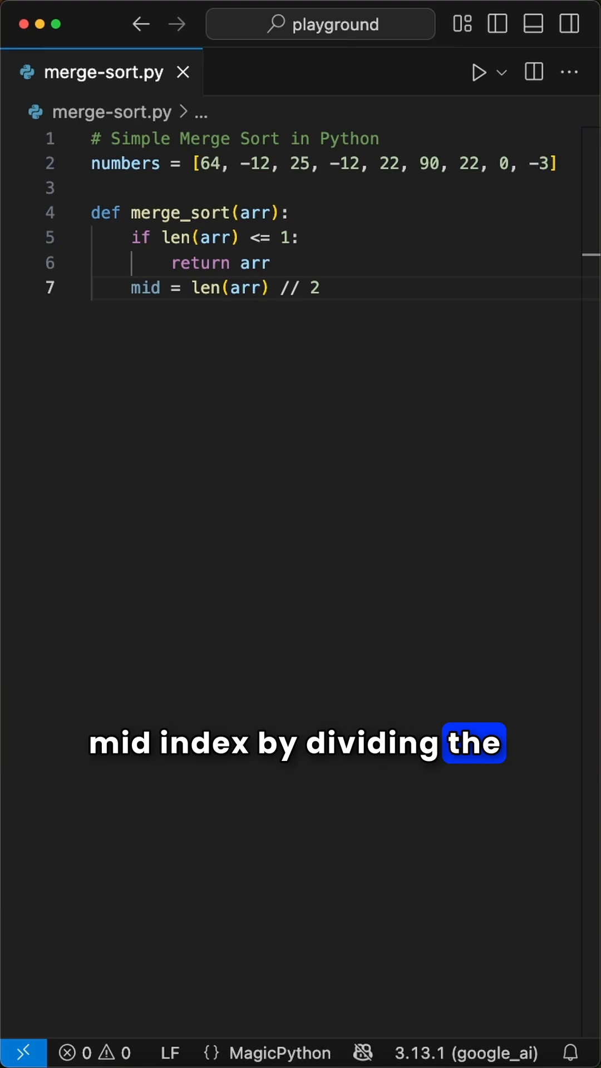
text(left = merge_sort(arr[)
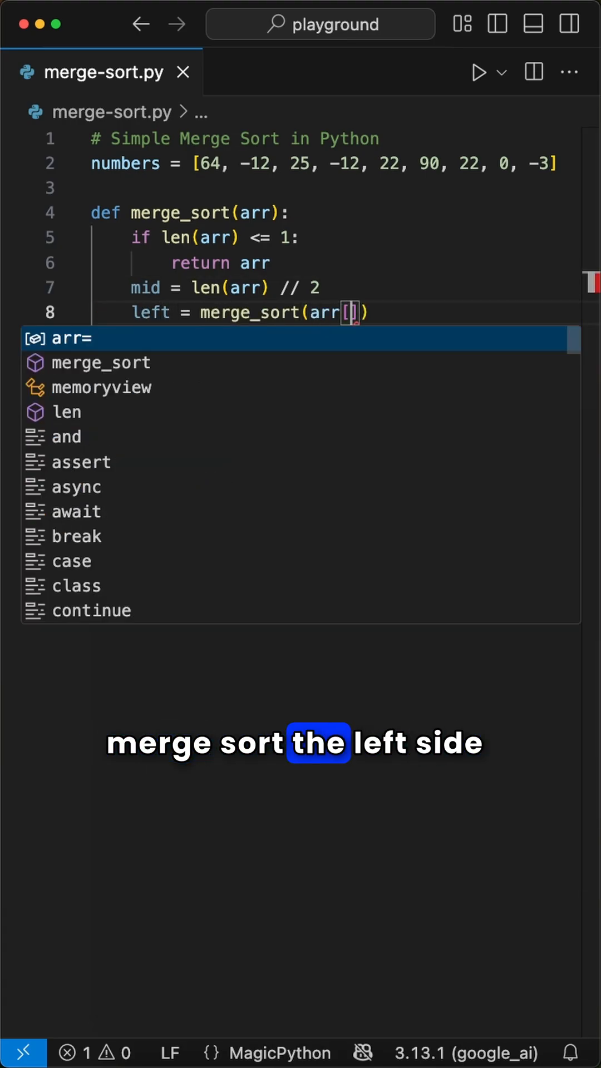
text(:mid)
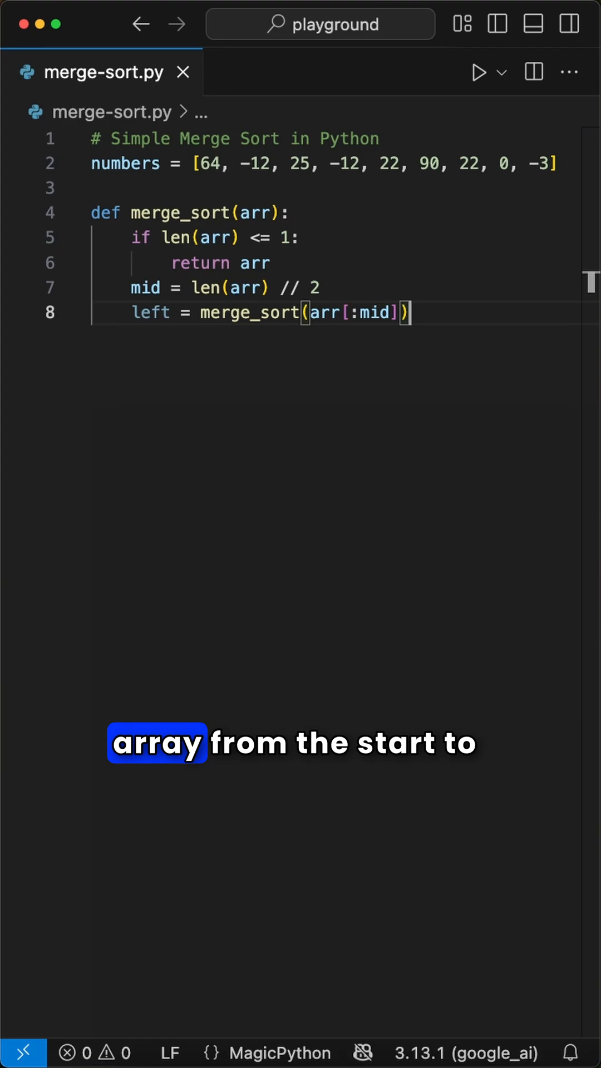
text(right = merge_sort)
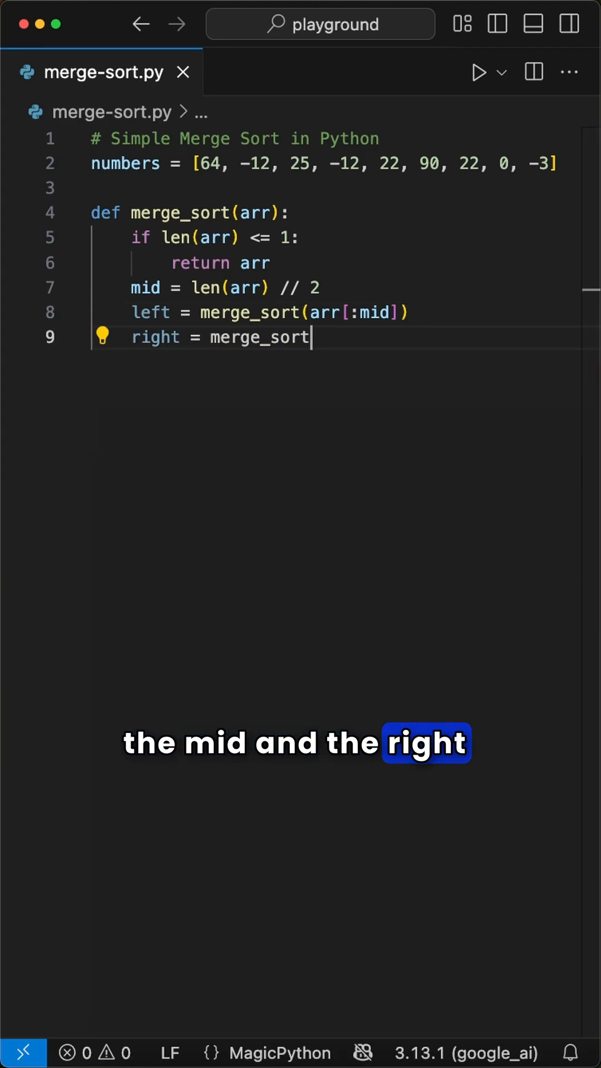
text((arr[])
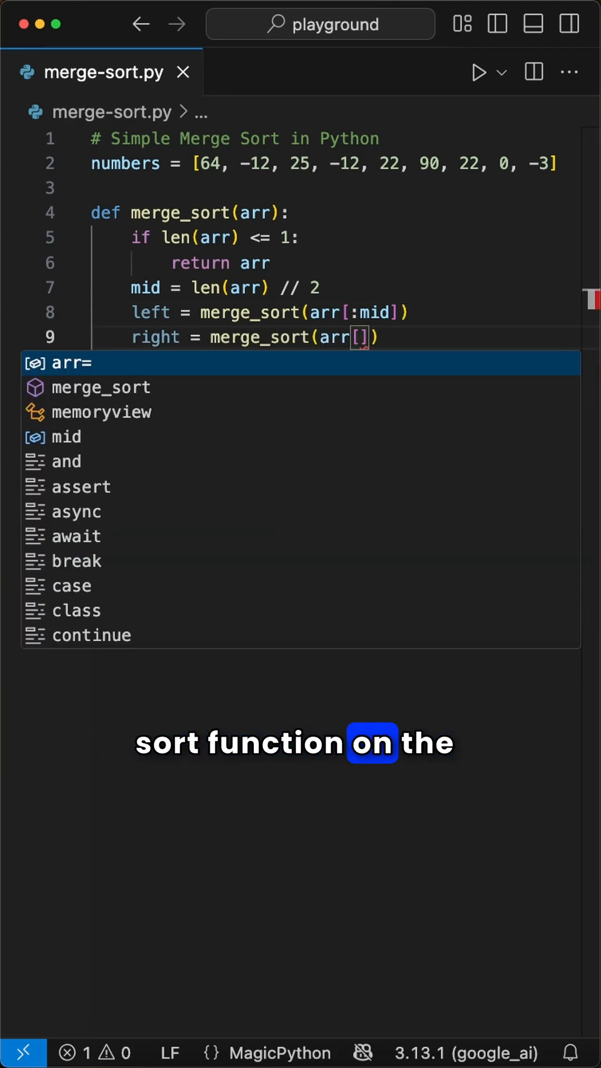
text(mid:]))
text(return merge)
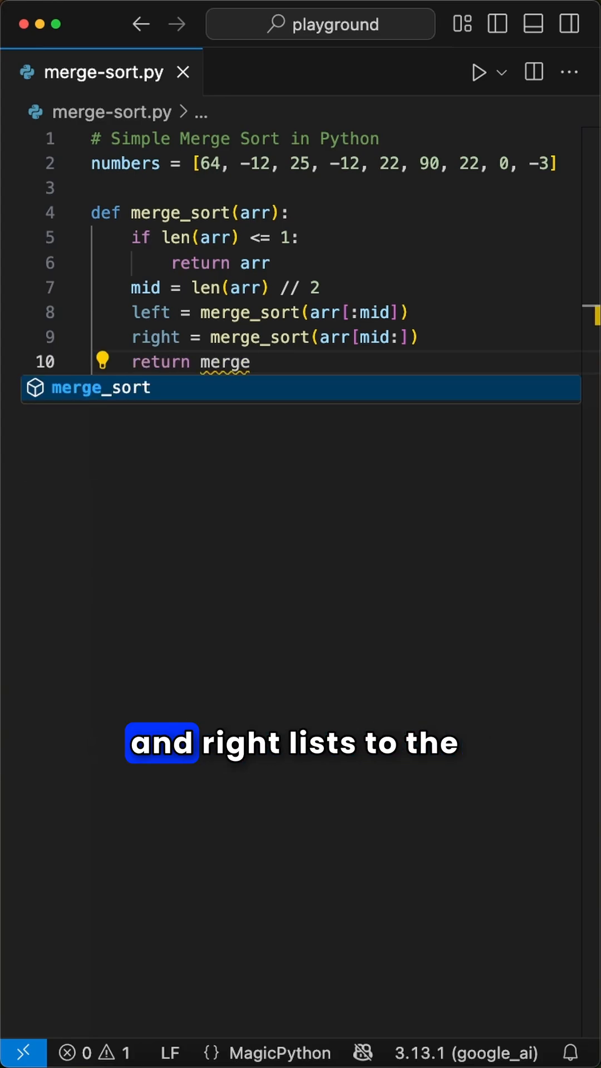
text((left, right)
text(def)
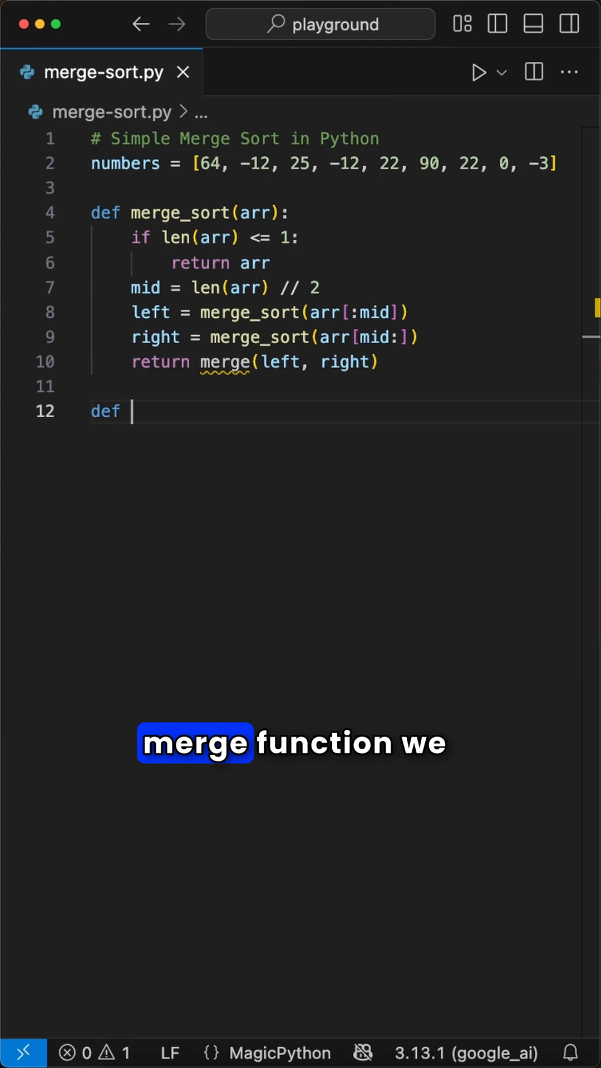
Start merge(left, right) with result = [], i = j = 0 and a while loop over both lists.
text(merge(left, right):)
text(result = [)
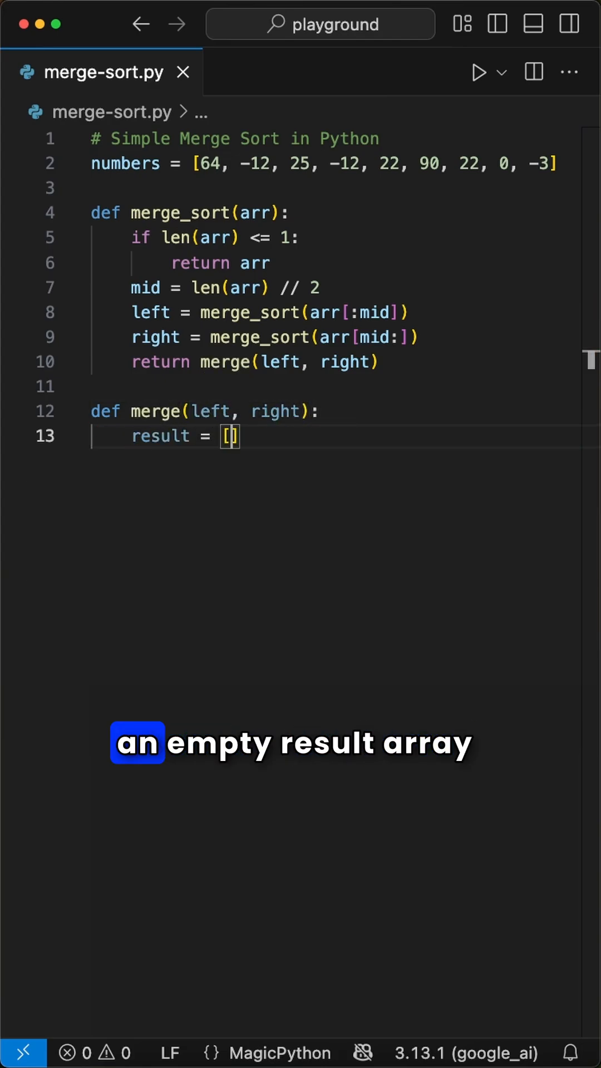
text(i = j = 0)
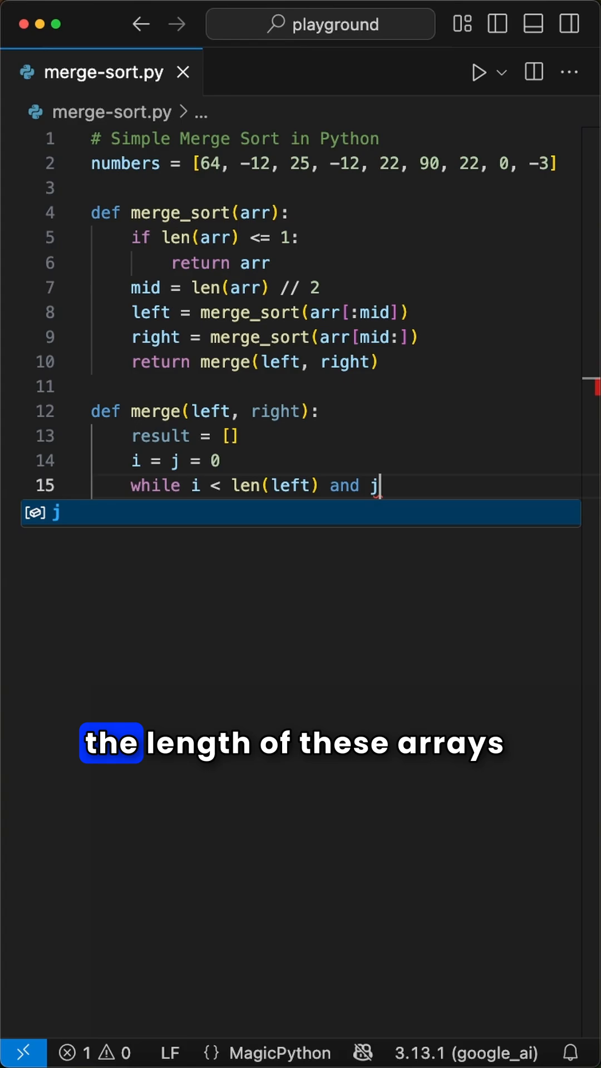
text(< len(right))
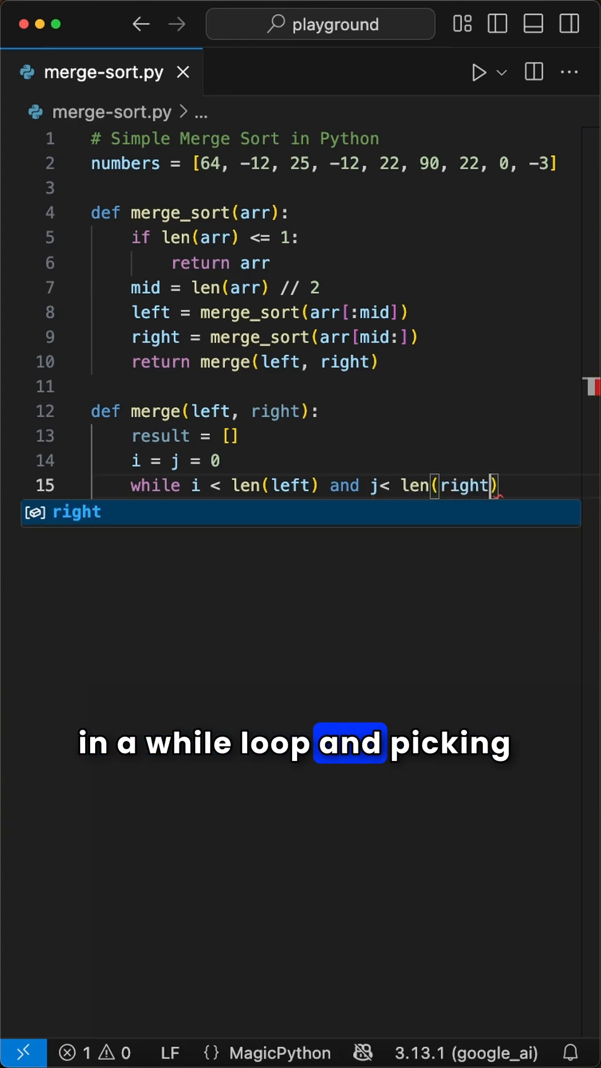
Inside the loop, append the smaller of left[i] and right[j] and advance its index.
text(if left[i])
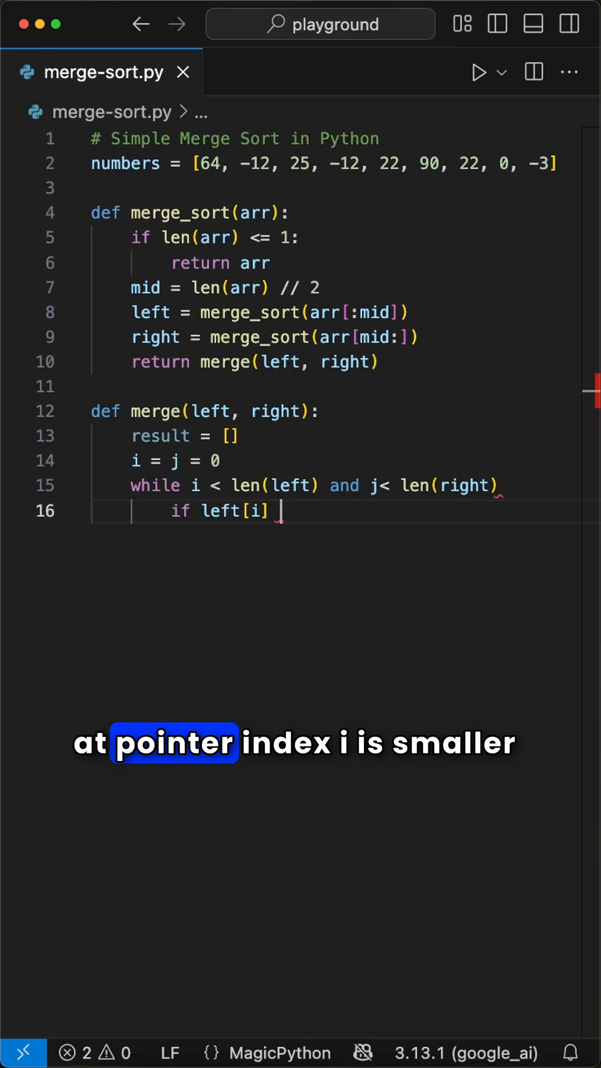
text(<= right[])
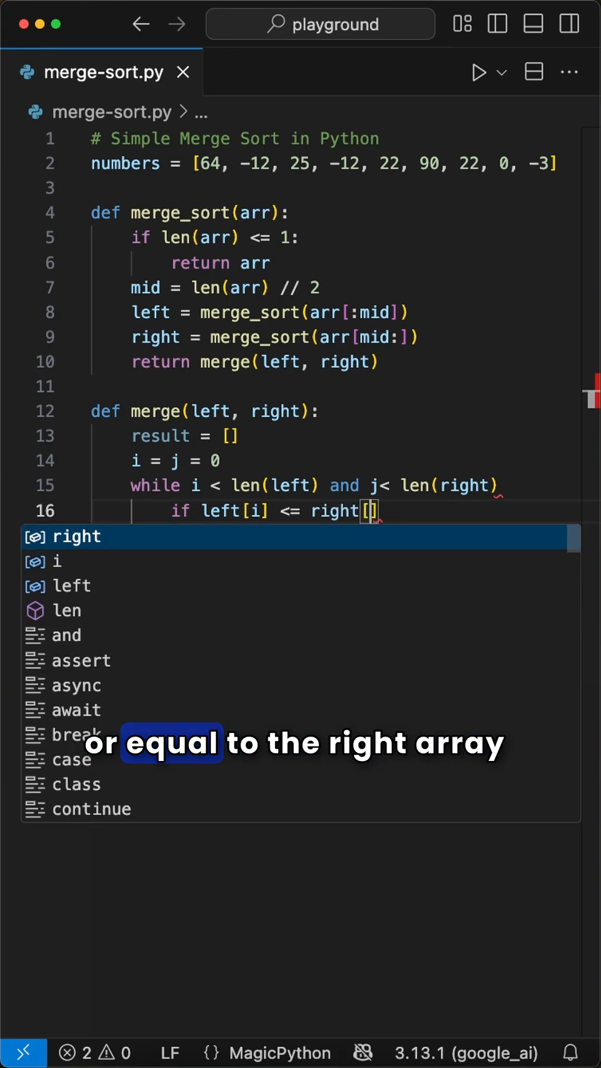
text(j)
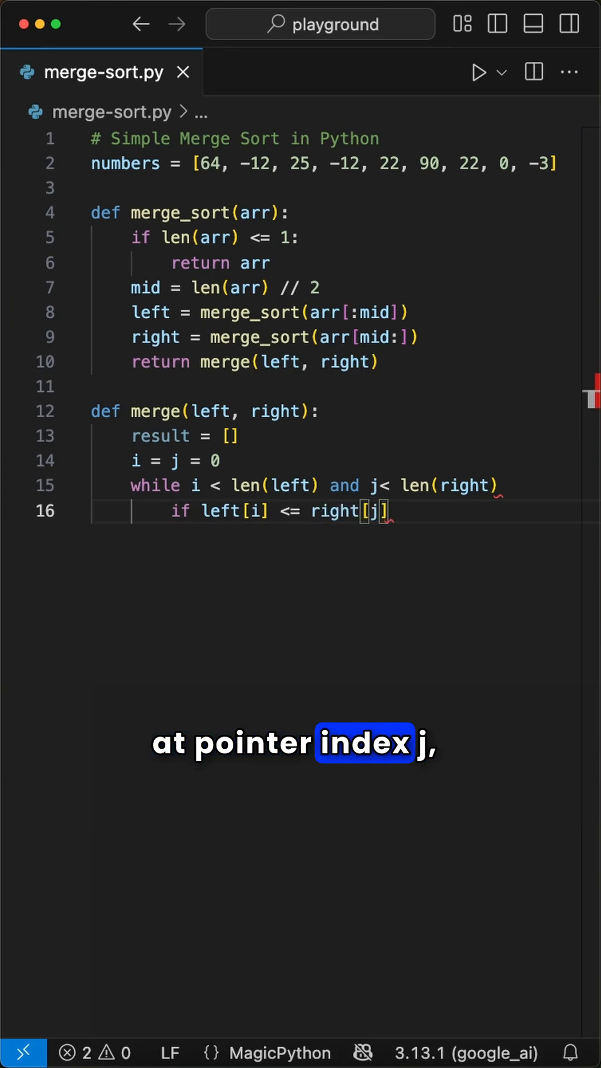
text(result.append(left[i)
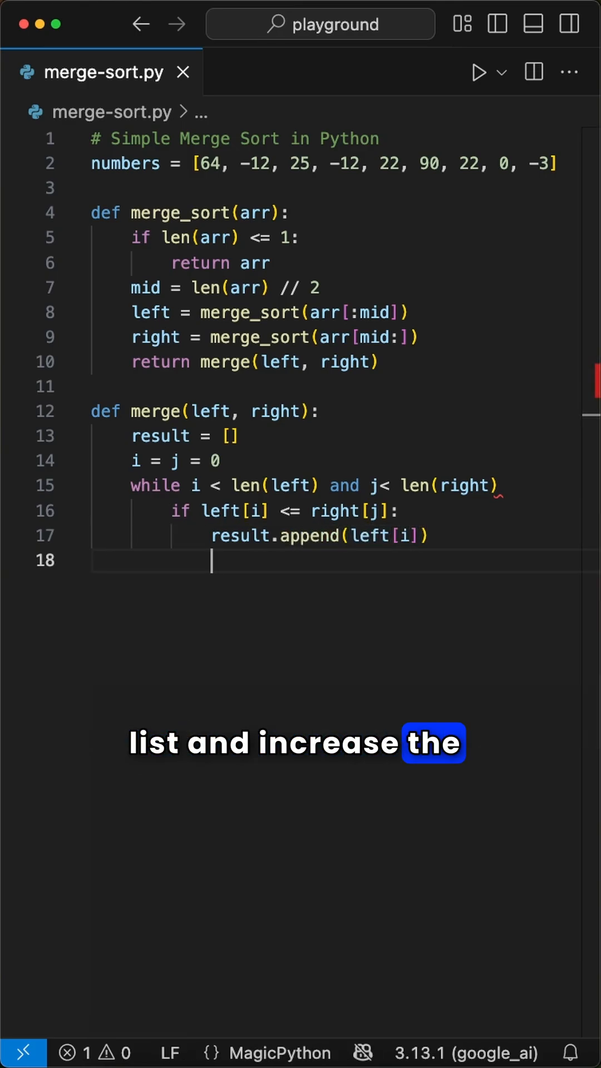
text(i += 1)
text(else:)
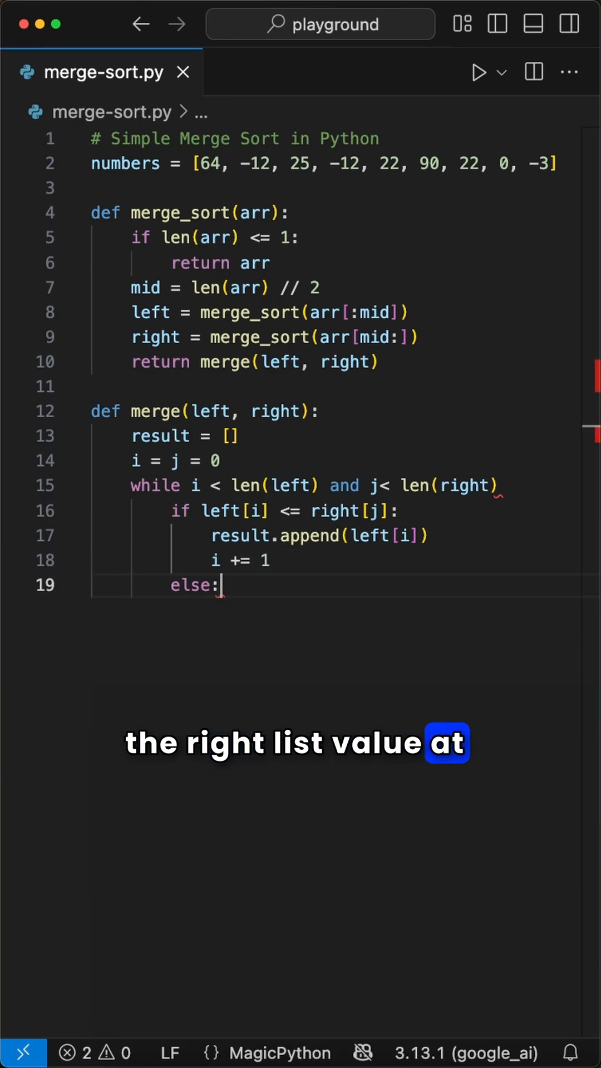
text(result.append(right[j)
text(j += 1)
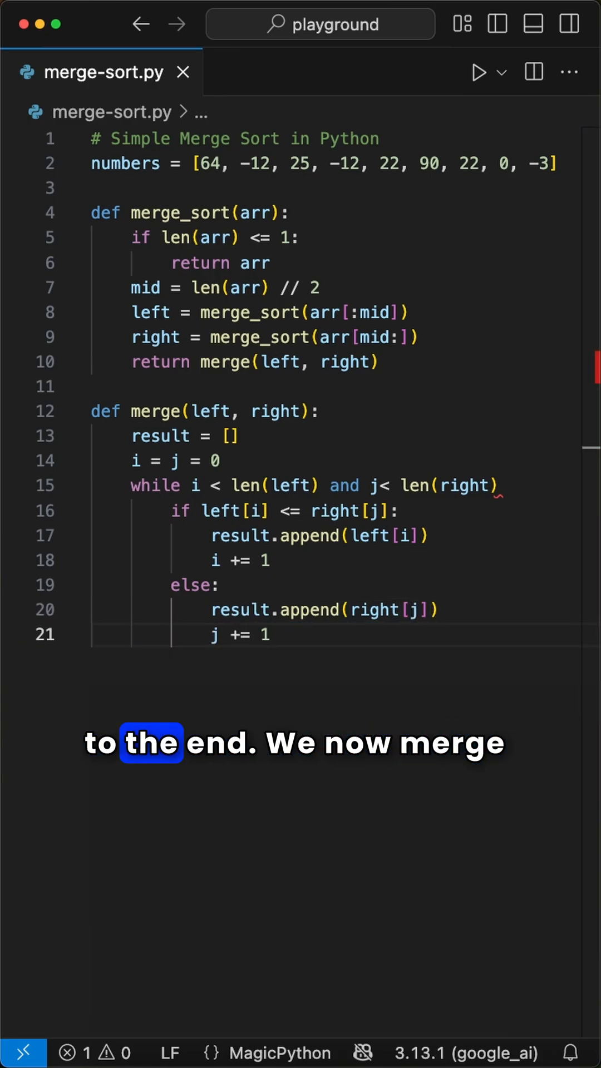
Extend result with the leftover left[i:] and right[j:] elements, then return result.
text(result.extend()
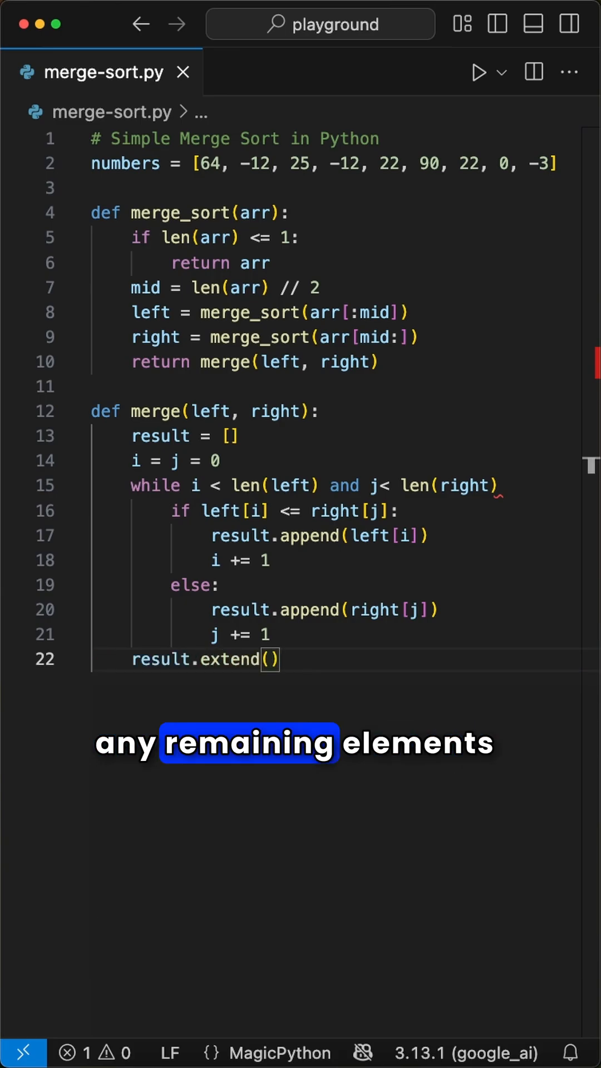
text(left[])
text(result.extend)
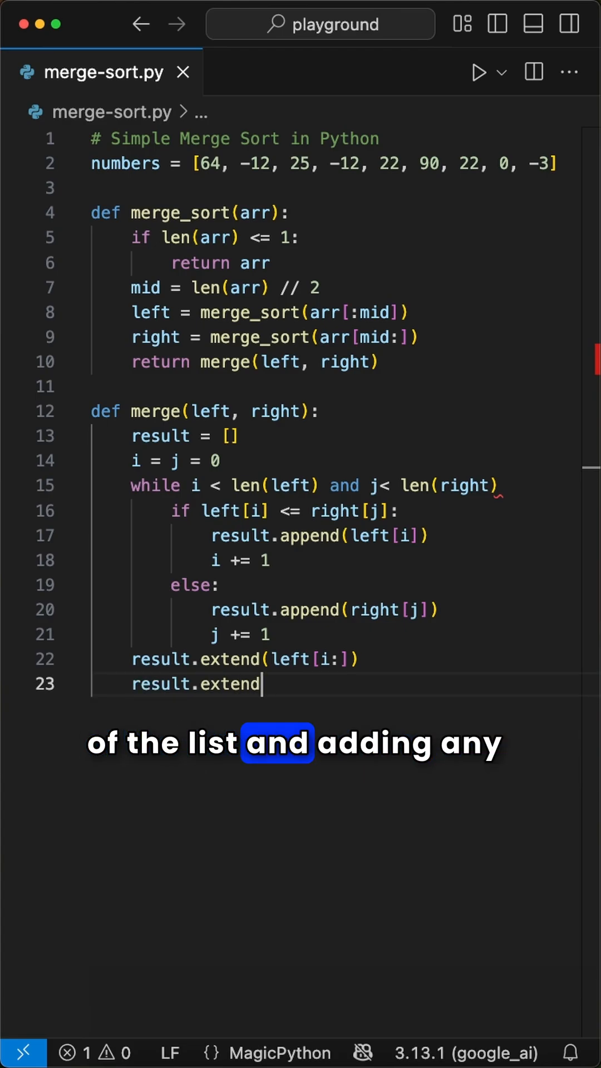
text((right)
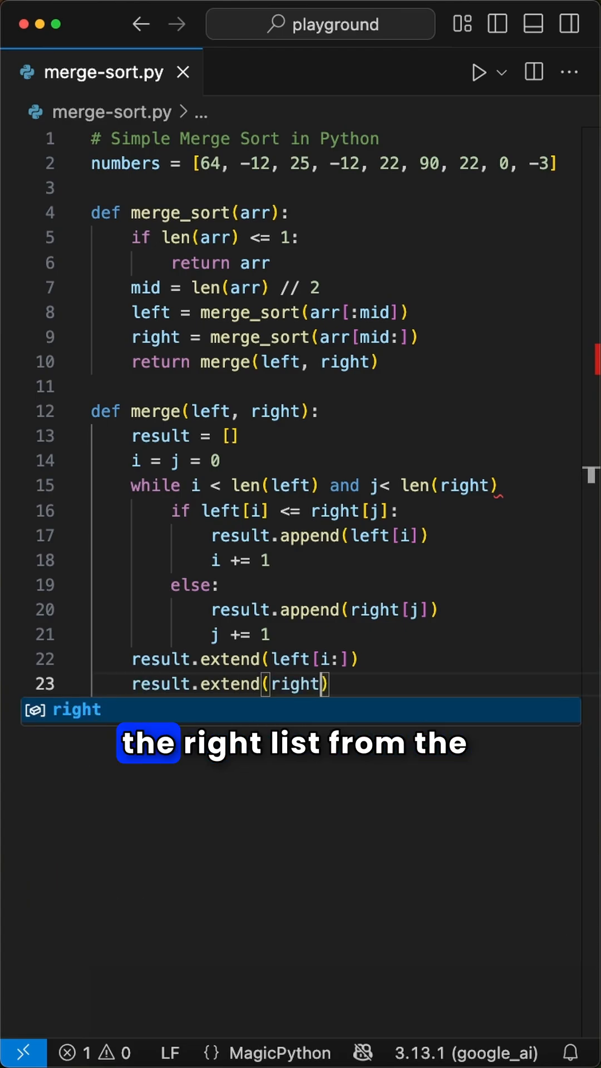
text([j:])
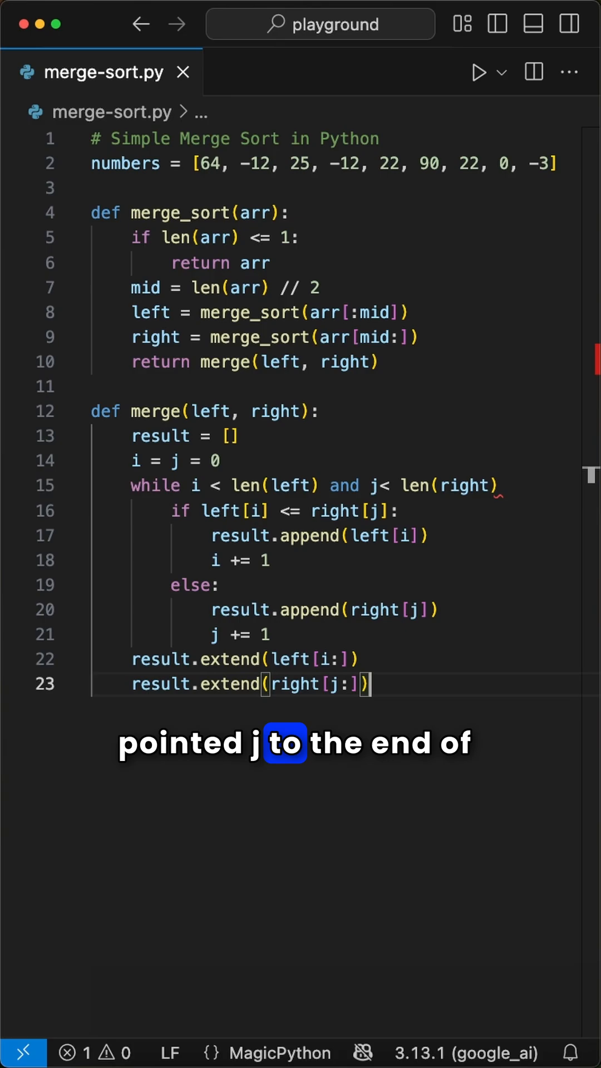
text(return)
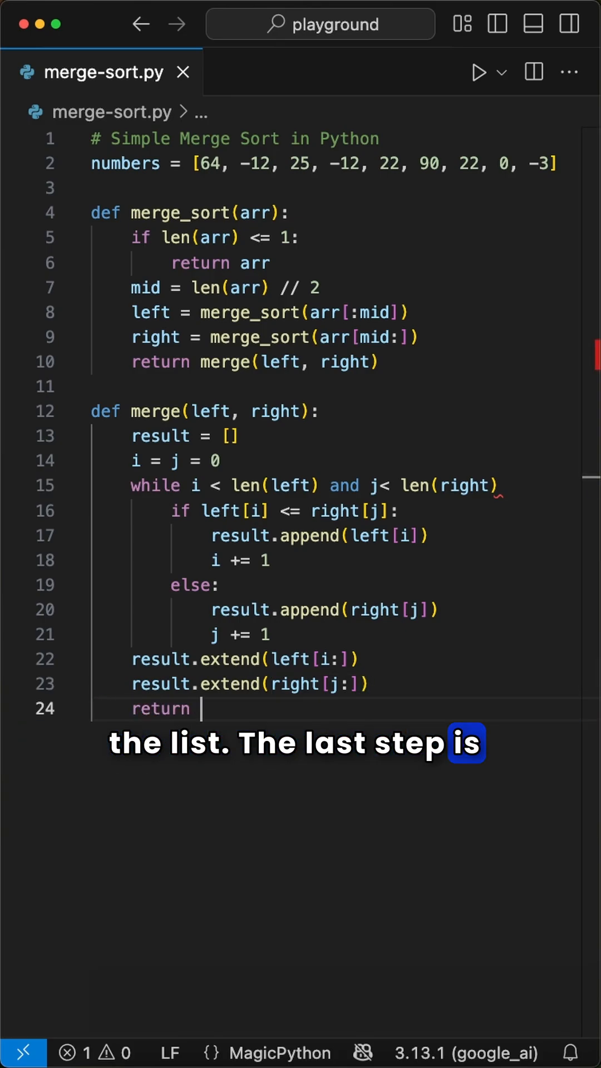
text(result)
click(299, 486)
text(:)
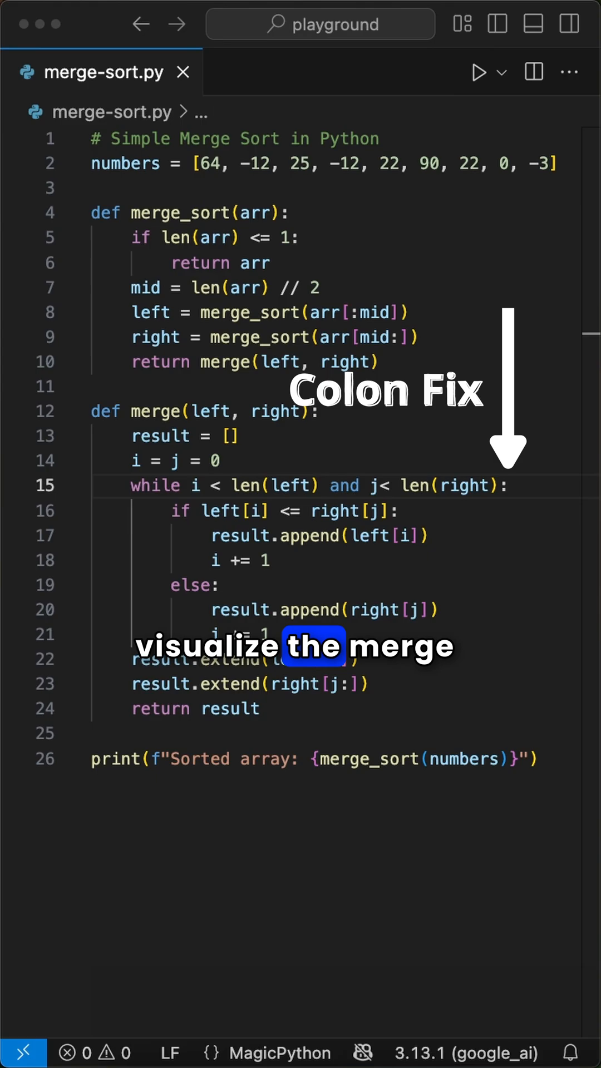
click(479, 72)
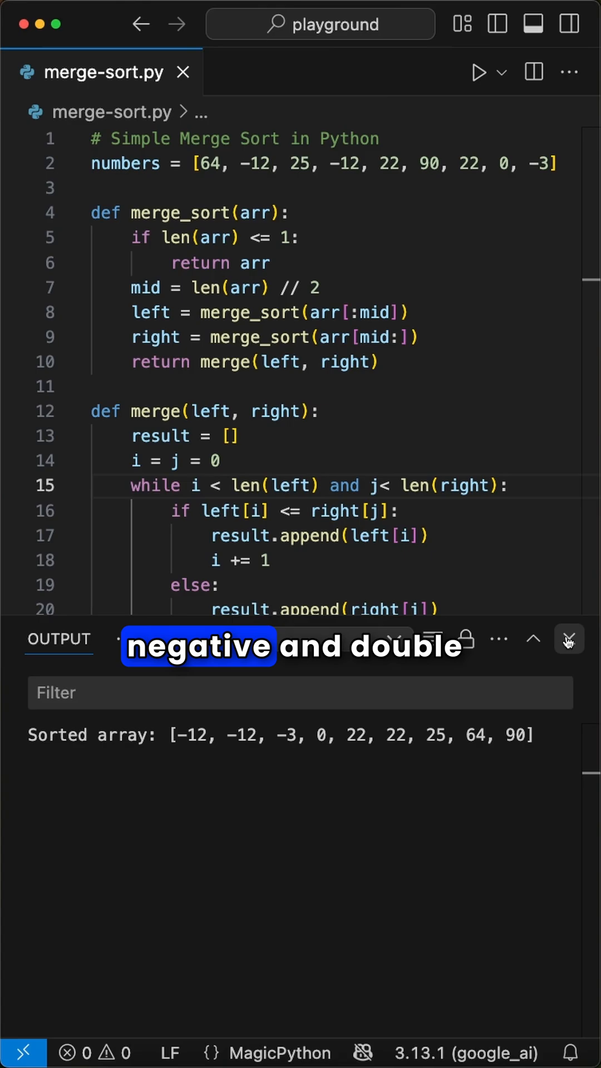
click(567, 638)
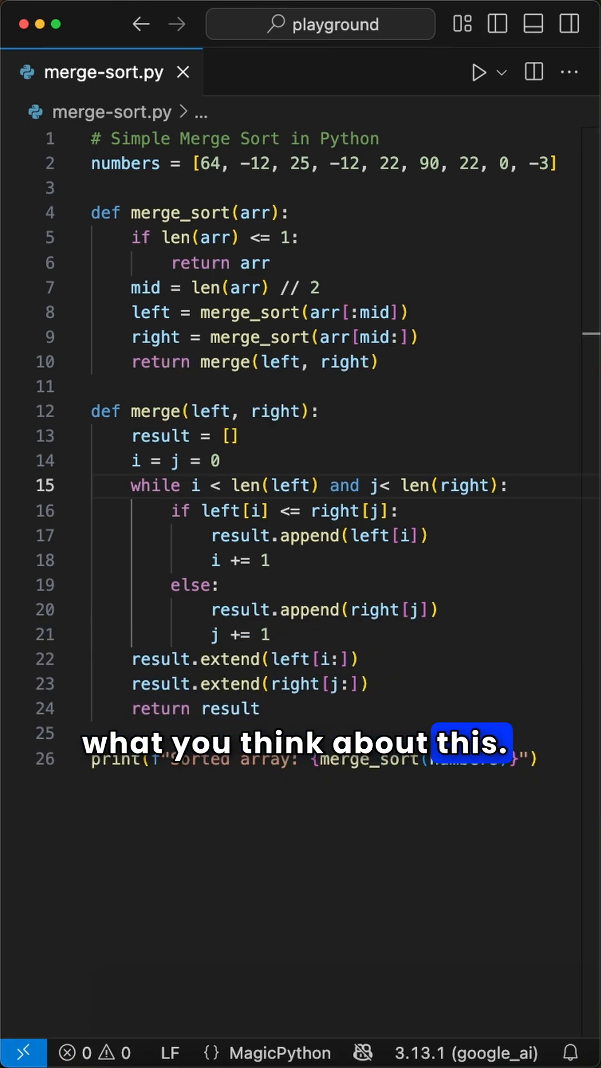